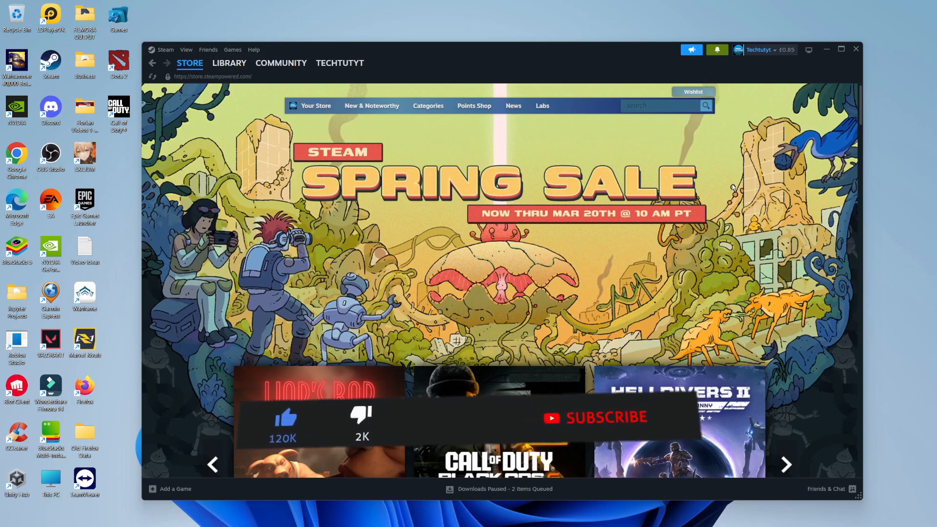
Go to the Library, select Tabletop Simulator and bring up its right-click options.
click(607, 418)
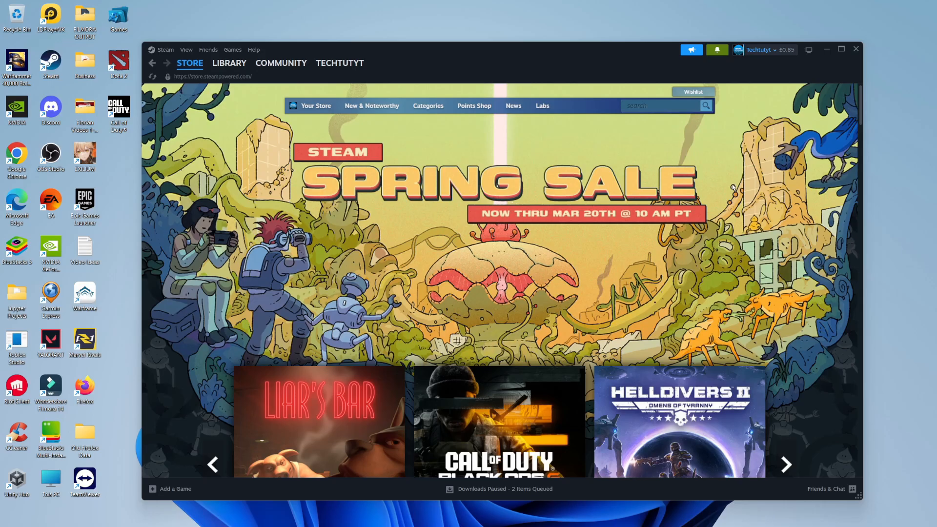
mouse_move(476, 194)
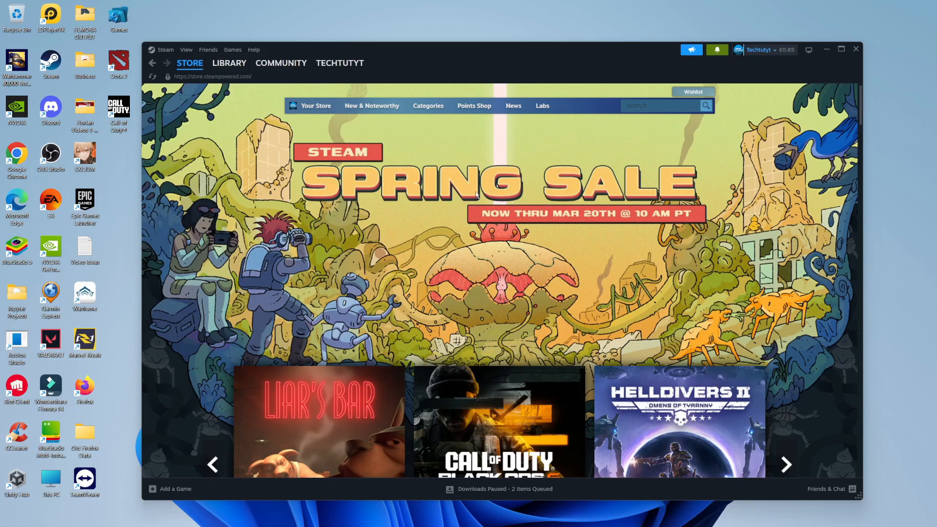
click(229, 63)
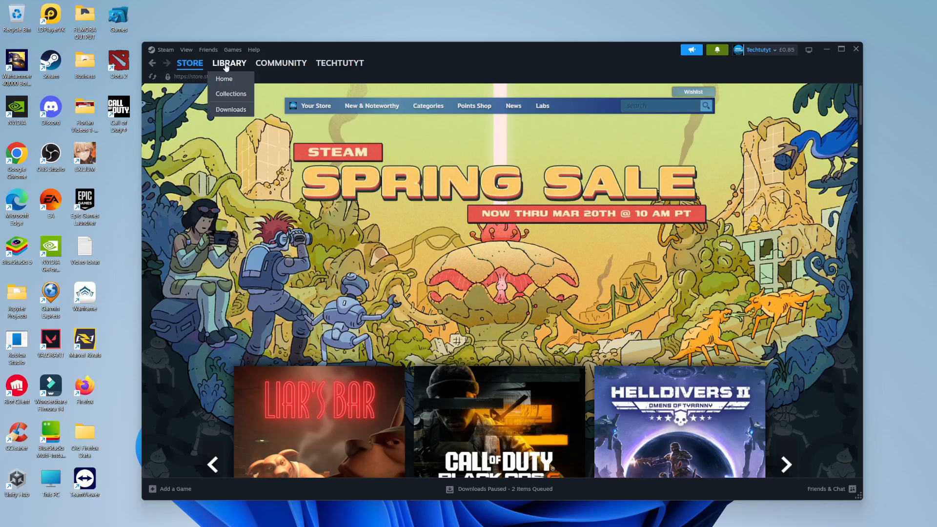
click(224, 78)
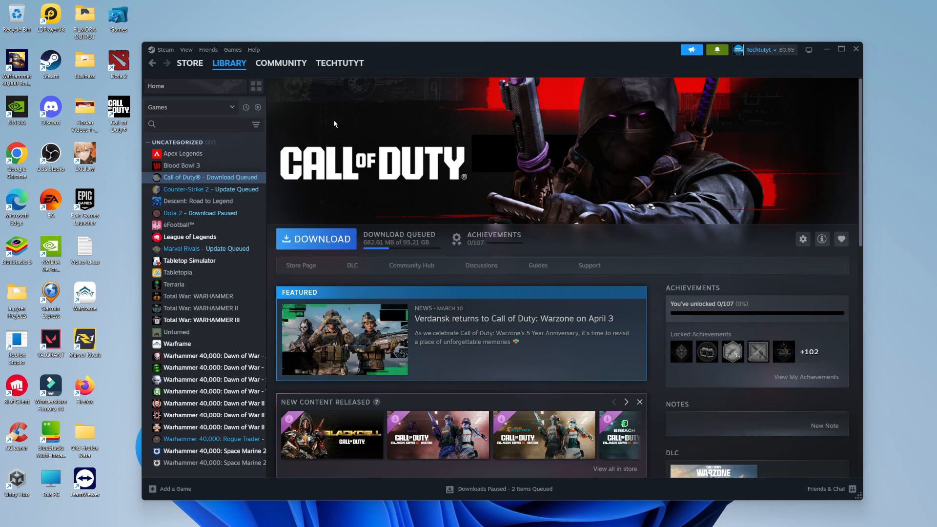
mouse_move(264, 228)
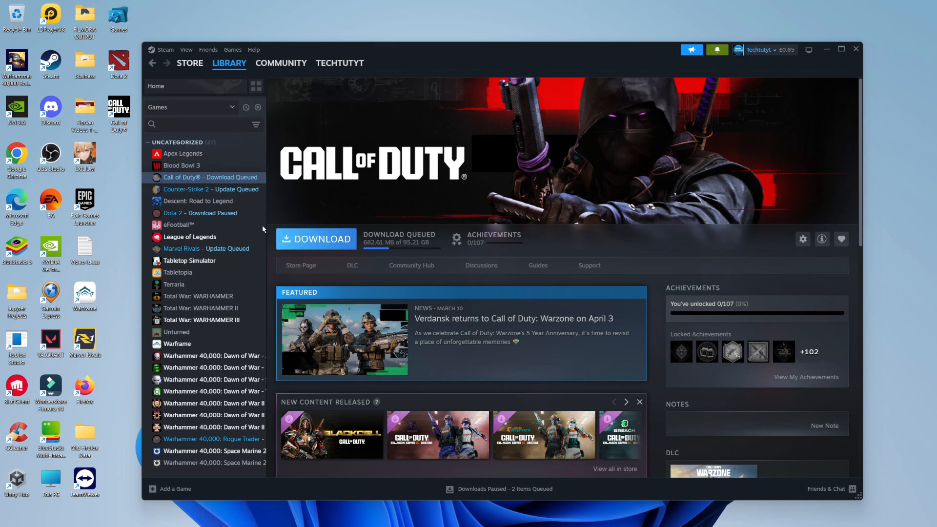
mouse_move(213, 298)
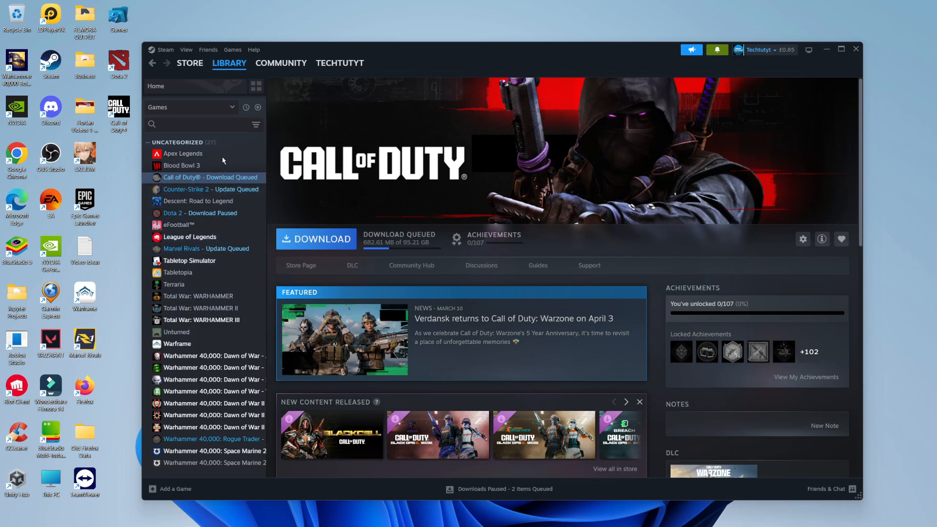
mouse_move(209, 267)
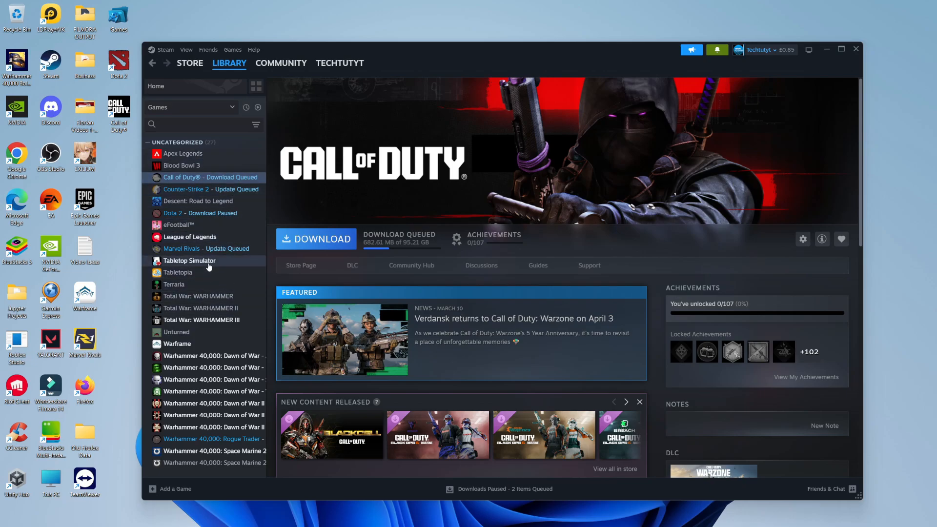
click(189, 261)
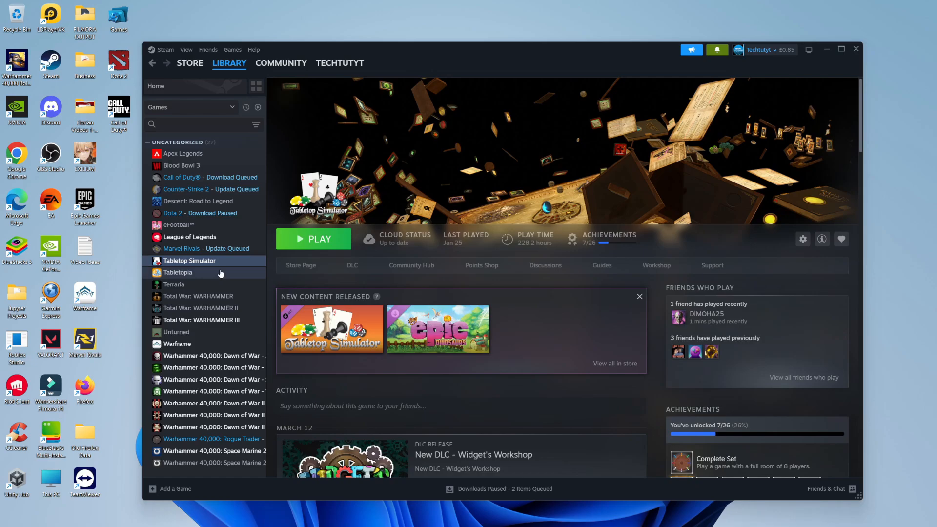
right_click(189, 261)
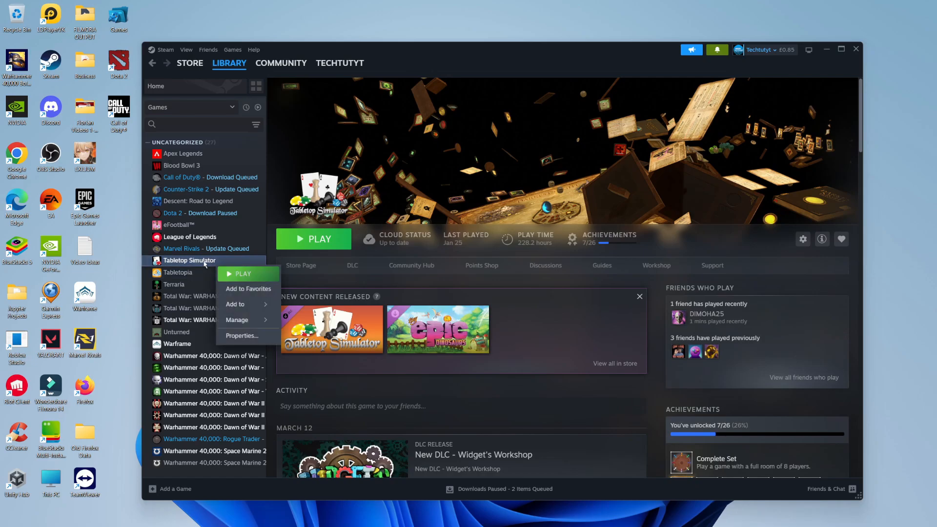
mouse_move(243, 319)
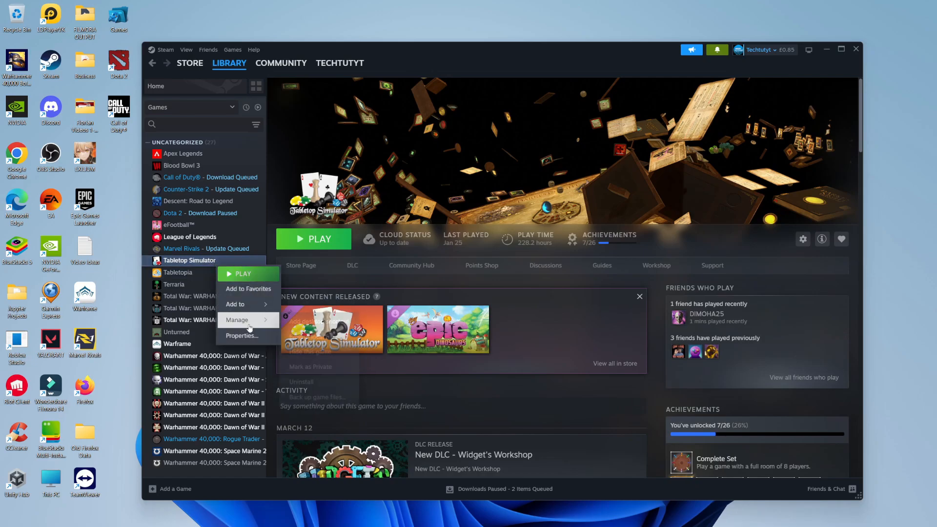
Open Tabletop Simulator's Properties window on the General settings.
click(242, 335)
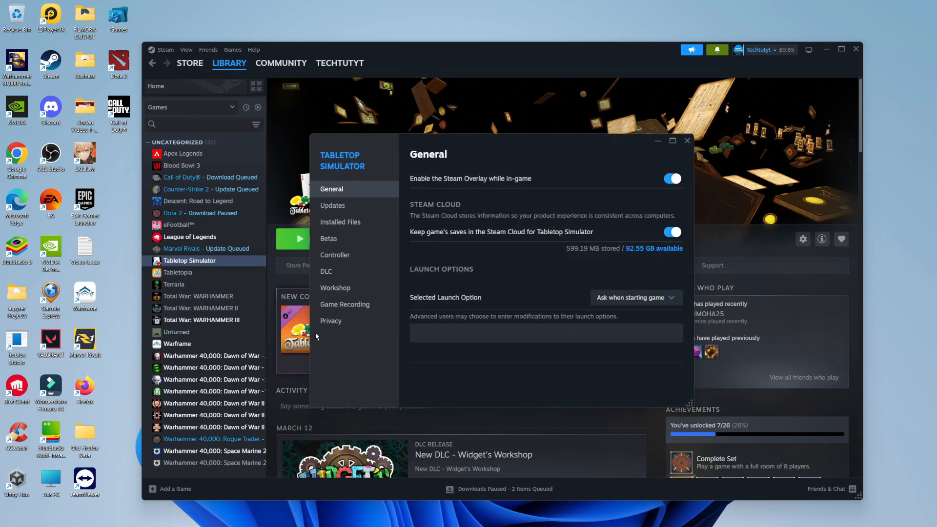
mouse_move(432, 211)
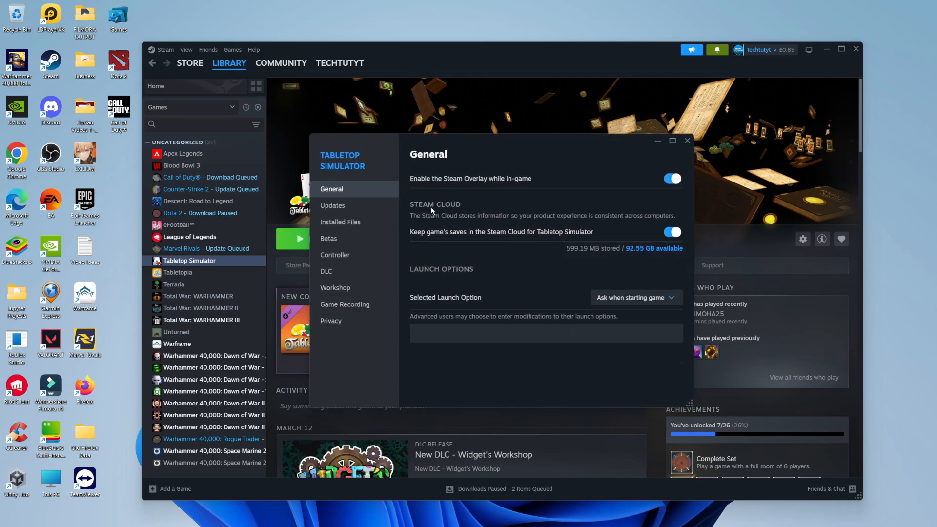
mouse_move(429, 225)
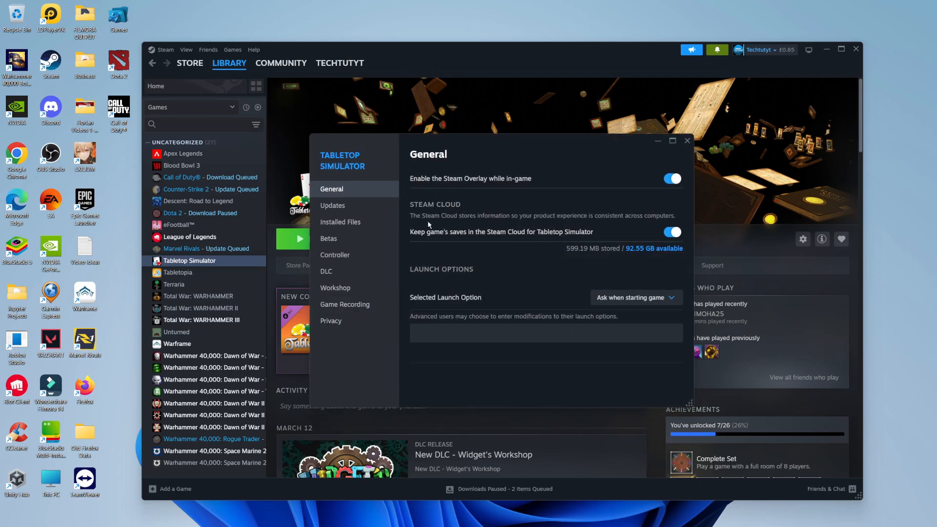
mouse_move(448, 234)
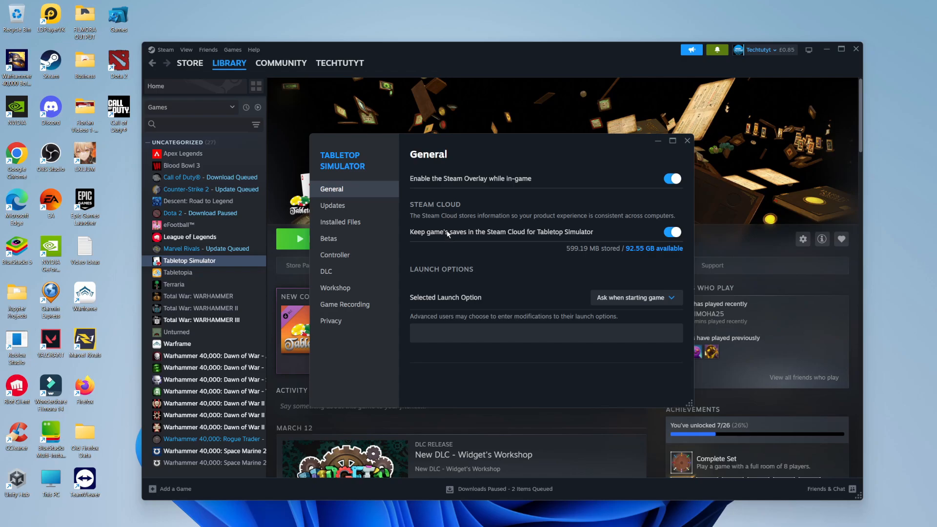
mouse_move(446, 244)
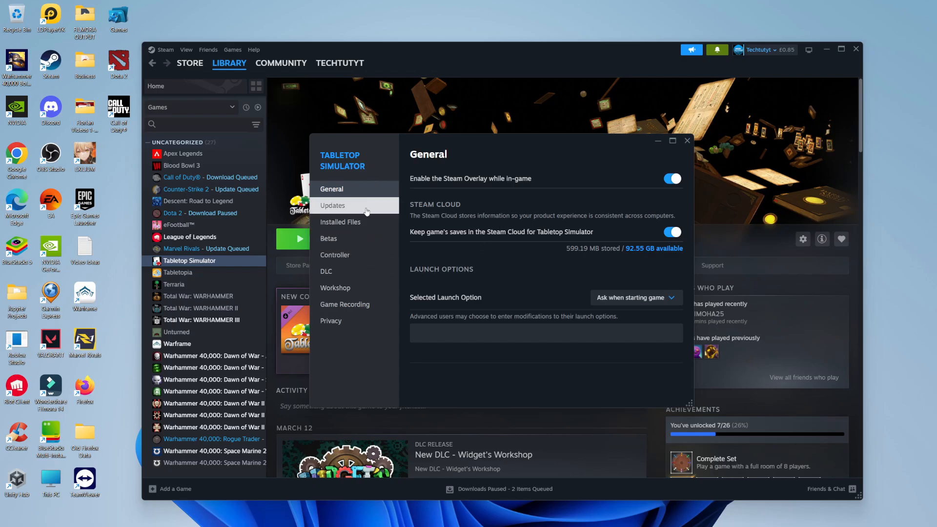
Verify integrity of Tabletop Simulator's game files from the Installed Files settings.
click(340, 222)
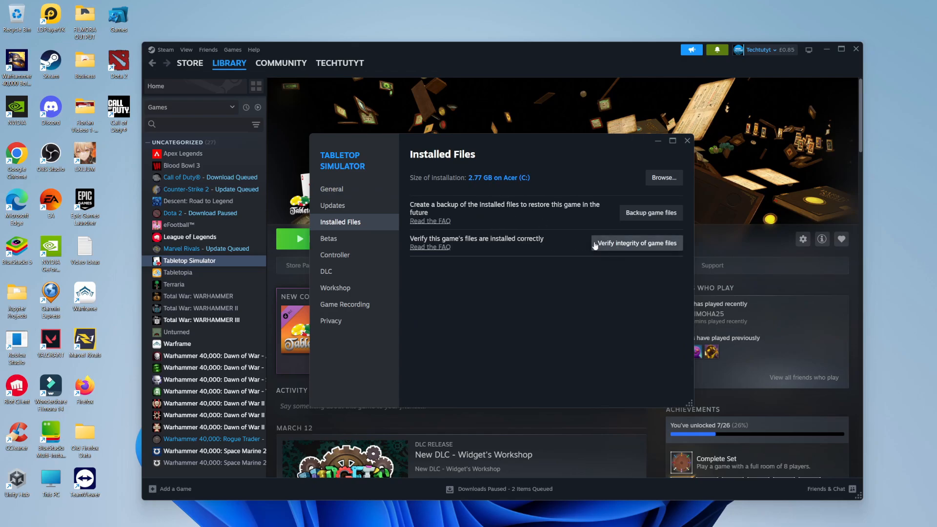
mouse_move(635, 248)
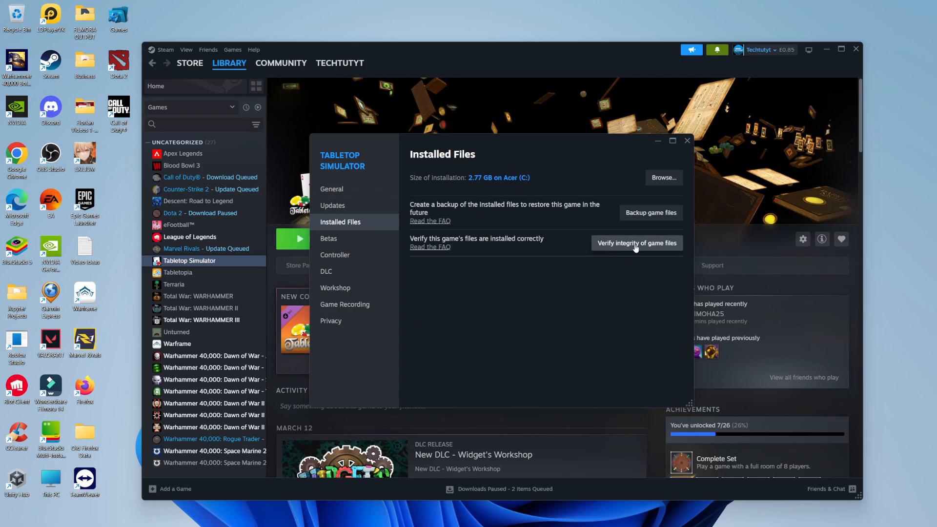
click(636, 243)
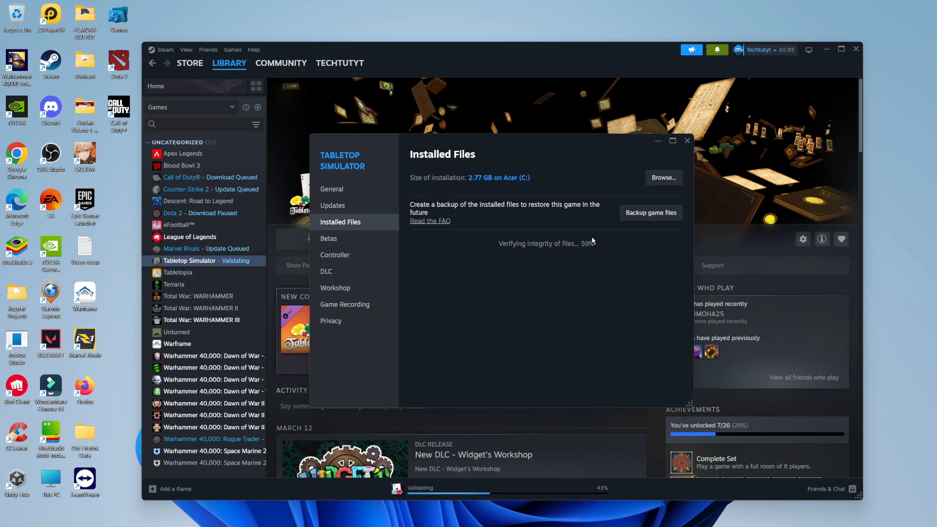
mouse_move(622, 269)
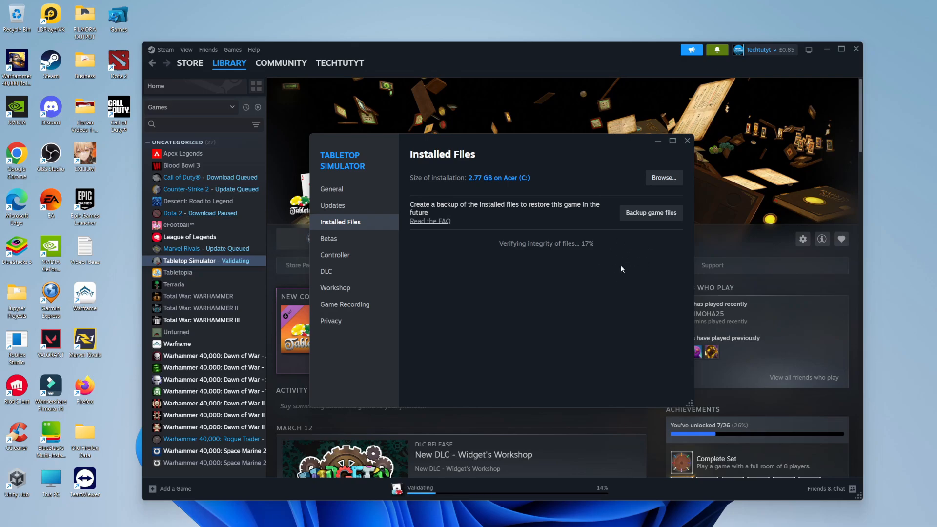
mouse_move(597, 260)
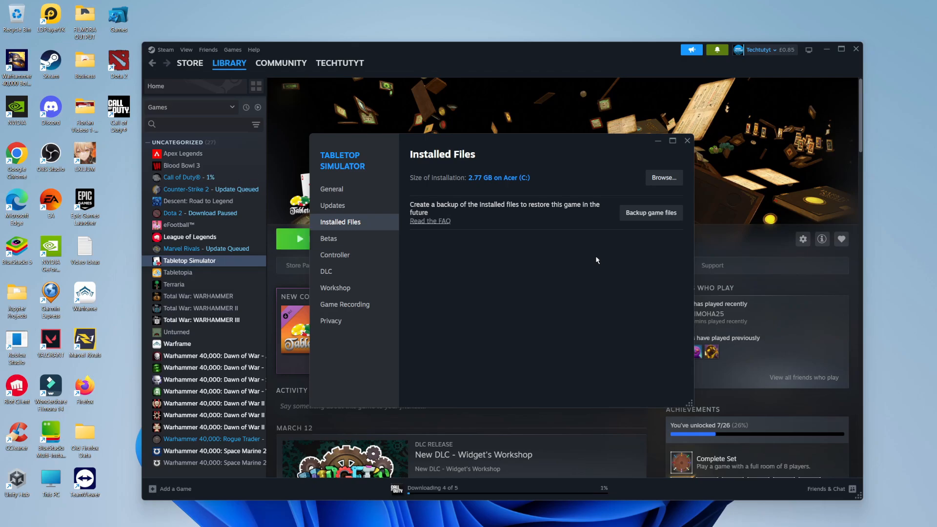
mouse_move(643, 178)
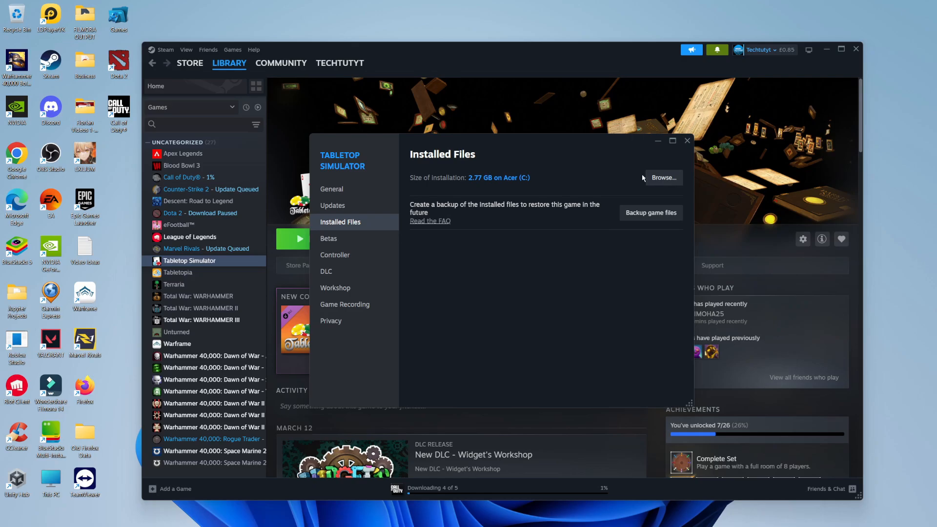
click(687, 141)
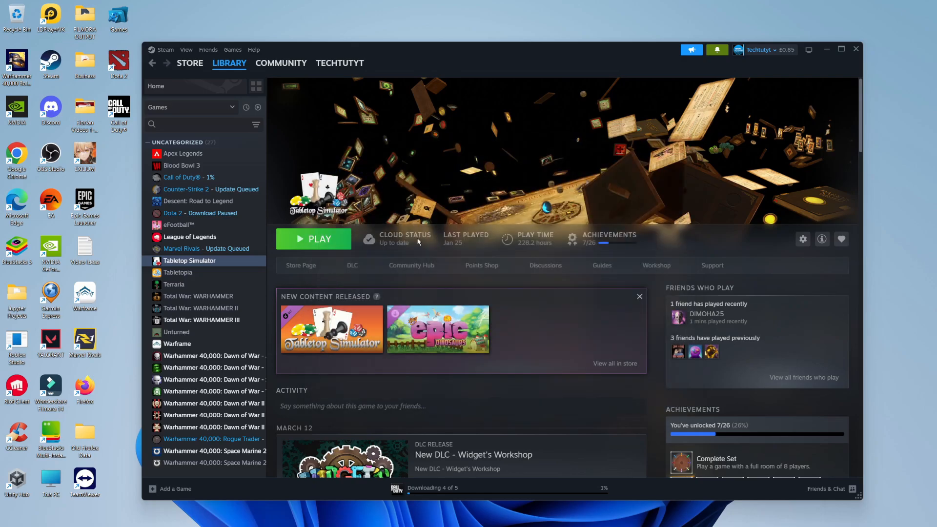
mouse_move(546, 210)
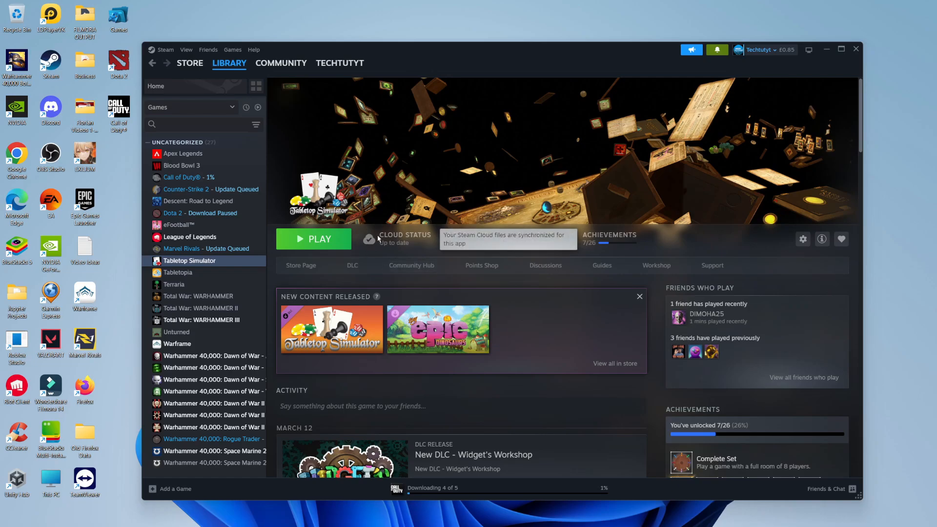
mouse_move(419, 246)
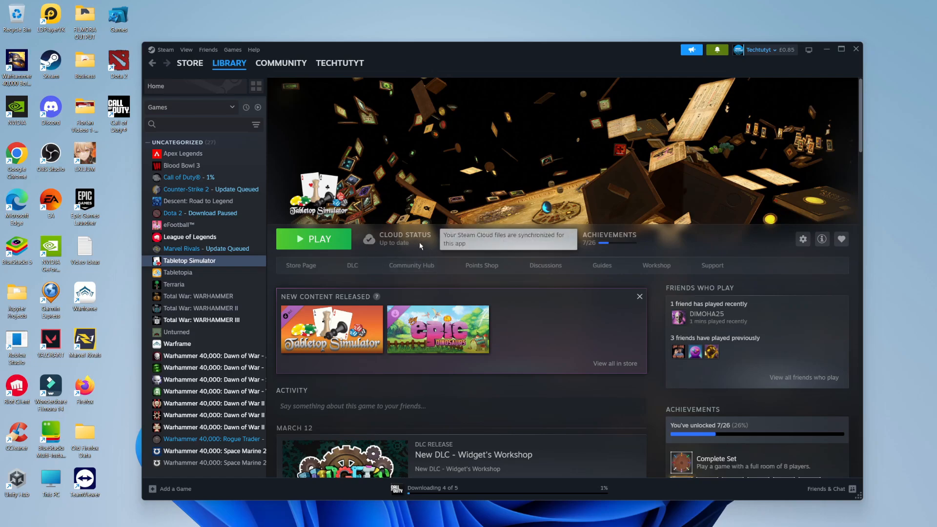
click(190, 62)
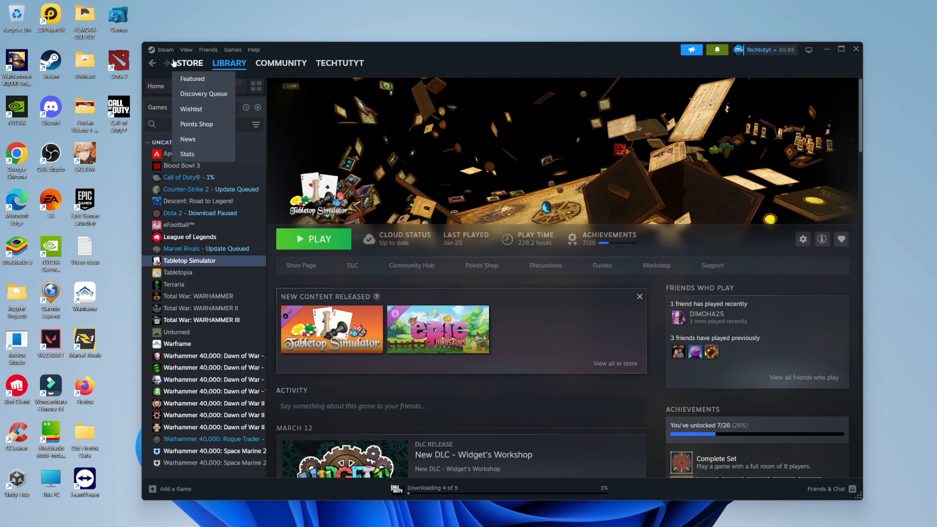
Open Steam's client Settings window from the top-left Steam menu.
click(165, 50)
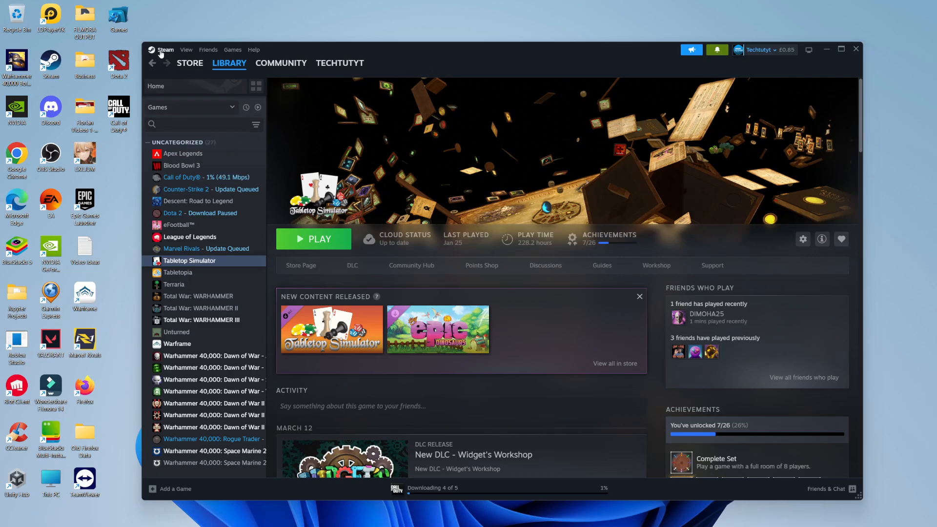
click(165, 49)
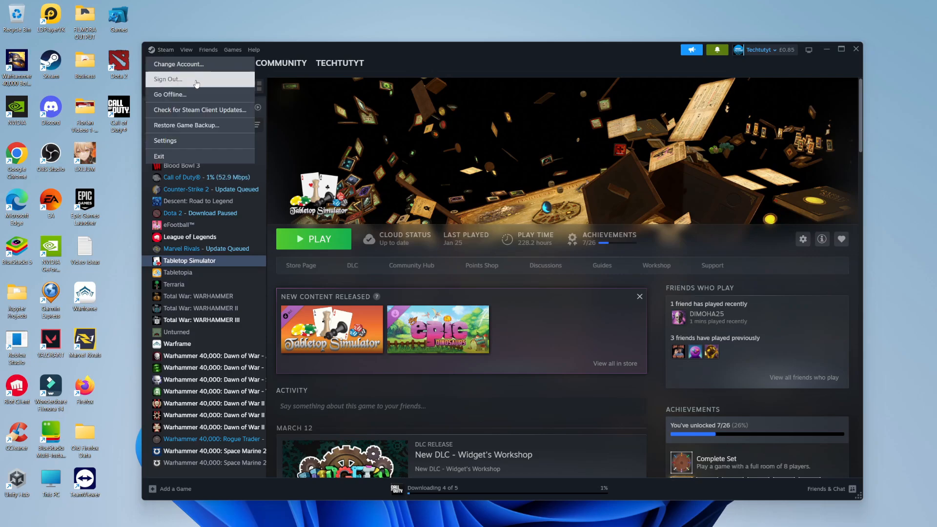
click(165, 140)
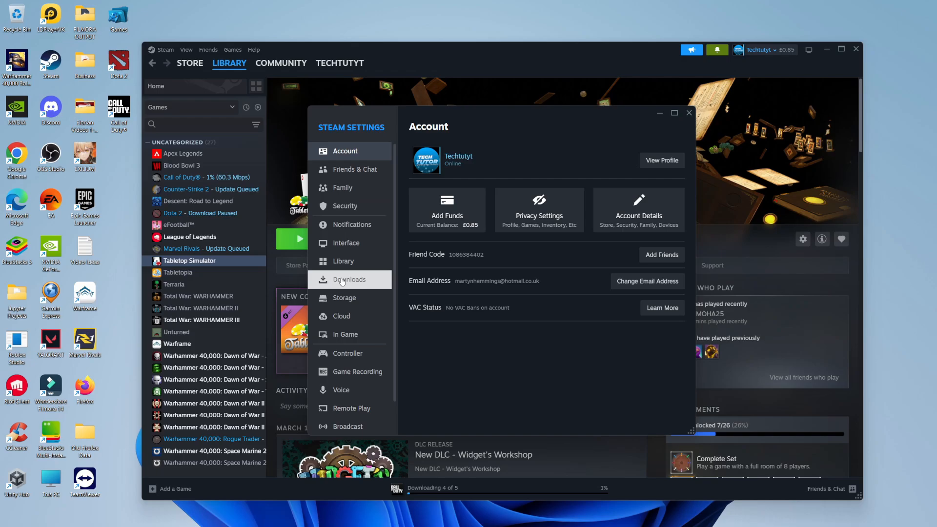
Show the Downloads settings scrolled to the Clear Download Cache option.
click(348, 279)
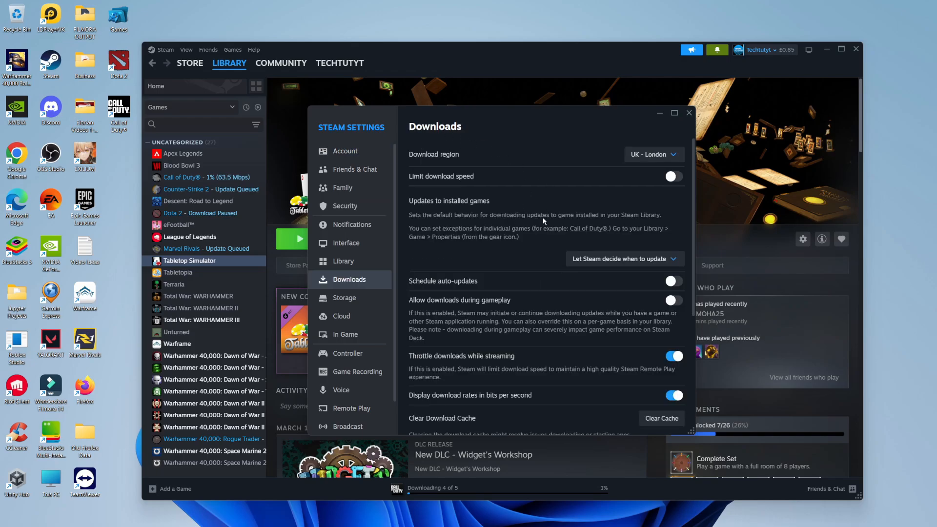
scroll(down, 3)
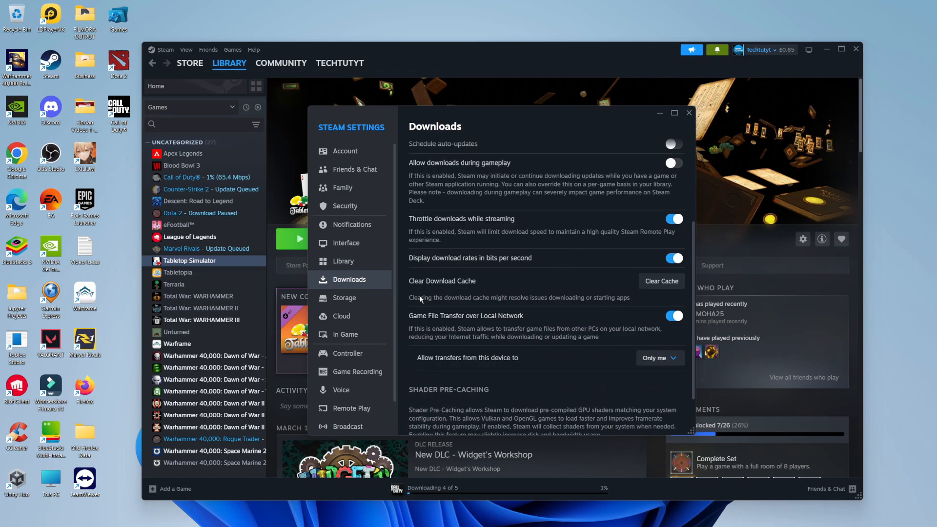
mouse_move(533, 306)
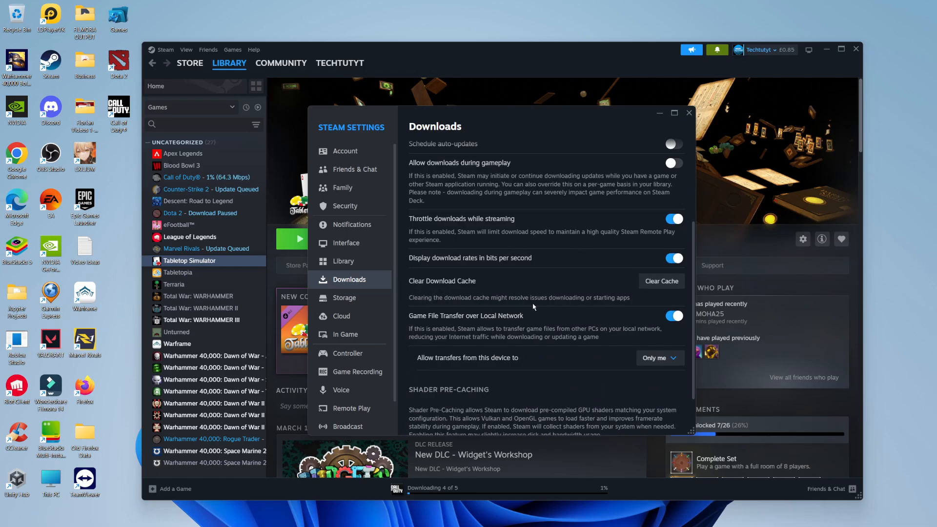
mouse_move(615, 289)
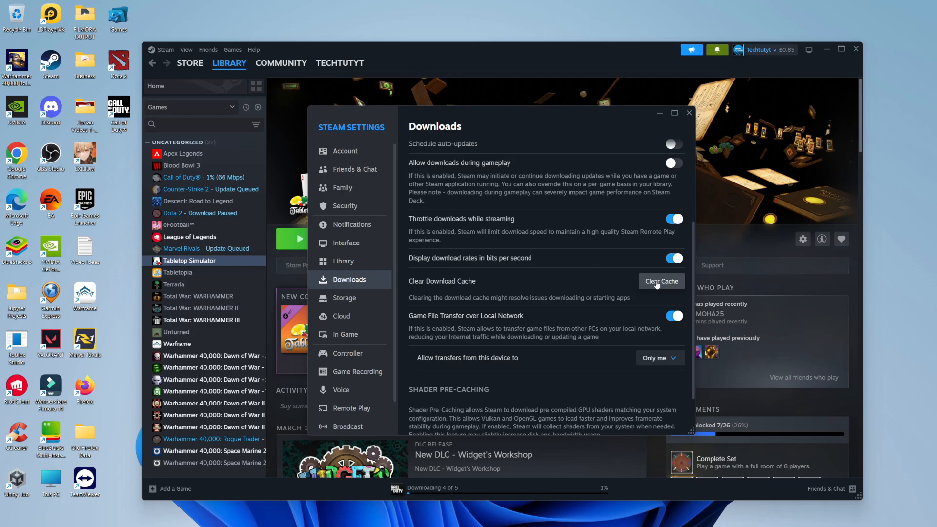
click(661, 281)
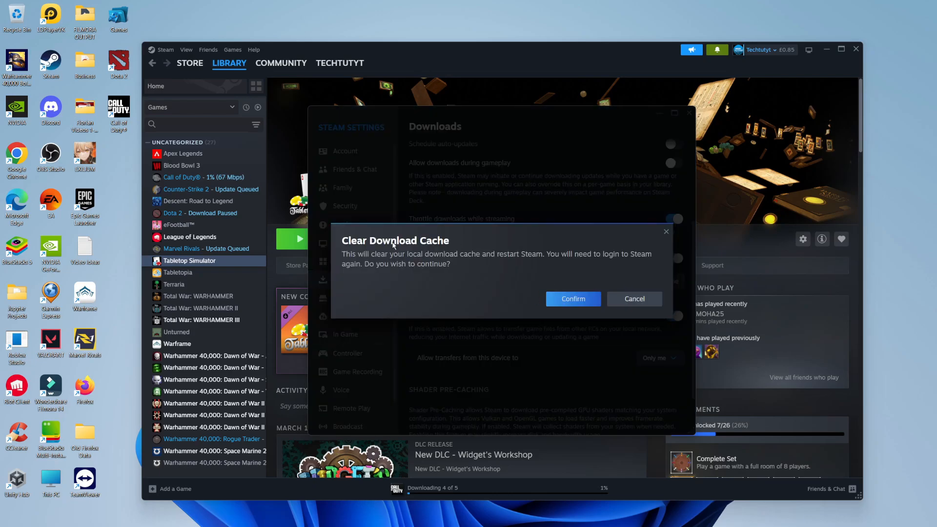
mouse_move(431, 269)
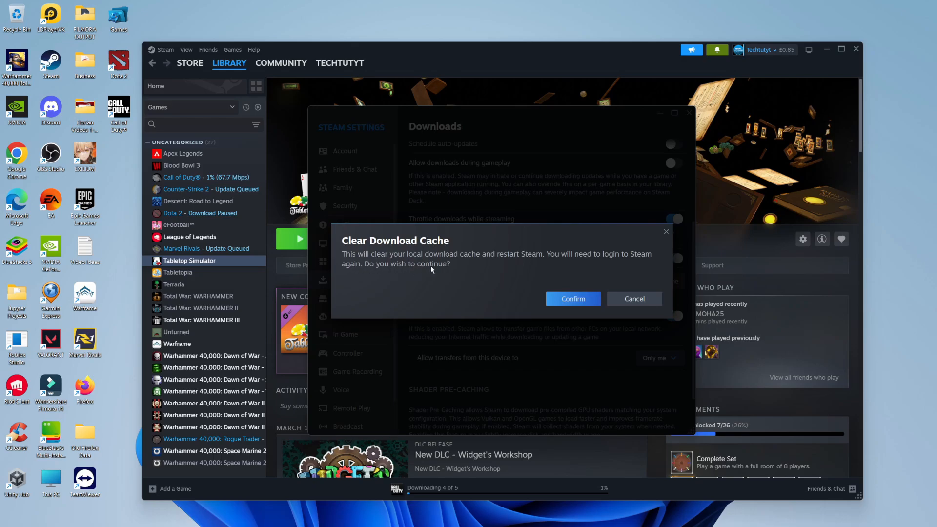
mouse_move(521, 264)
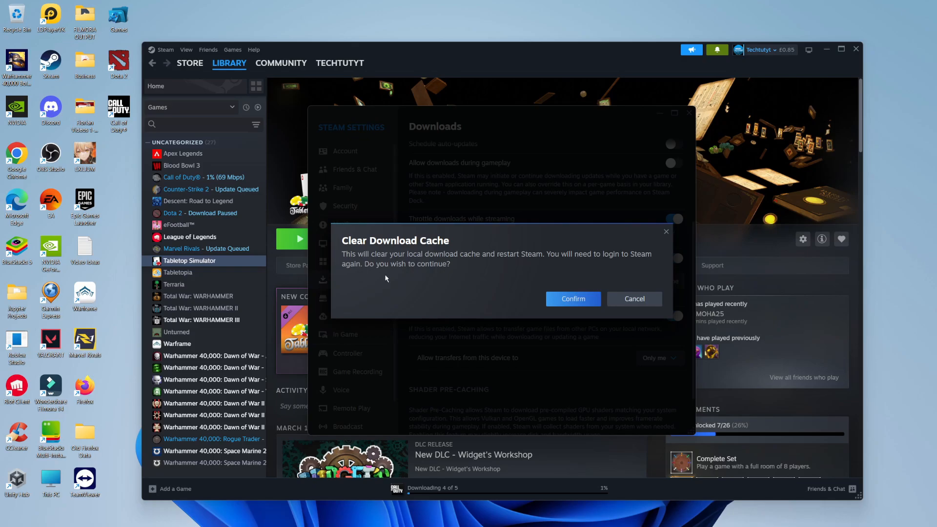
mouse_move(546, 296)
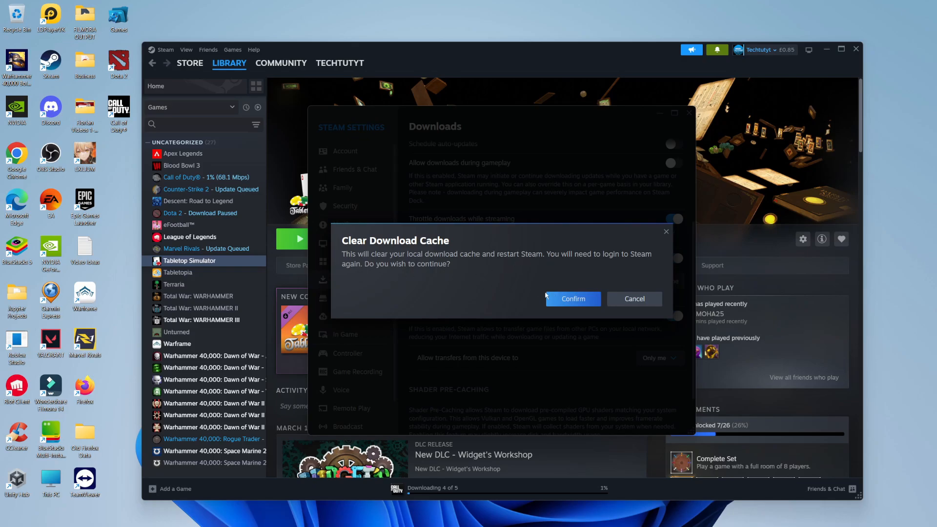
mouse_move(543, 263)
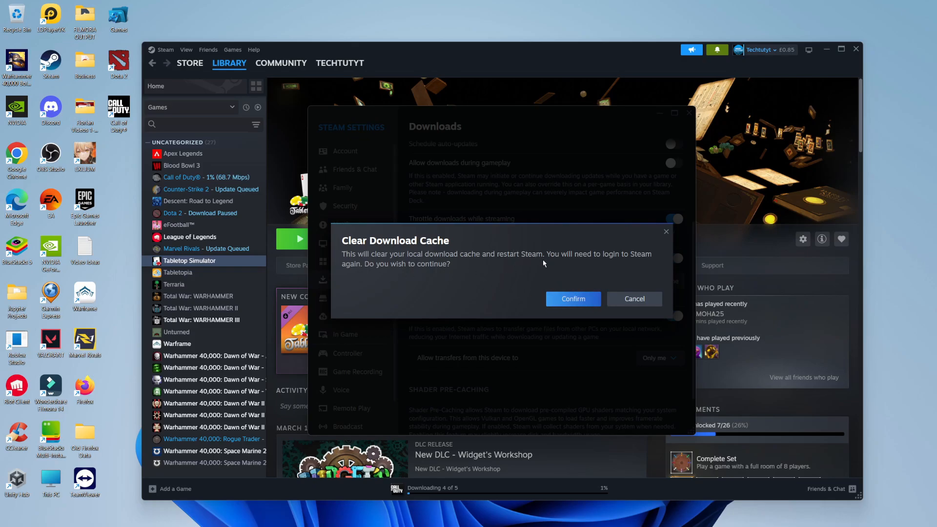
mouse_move(486, 249)
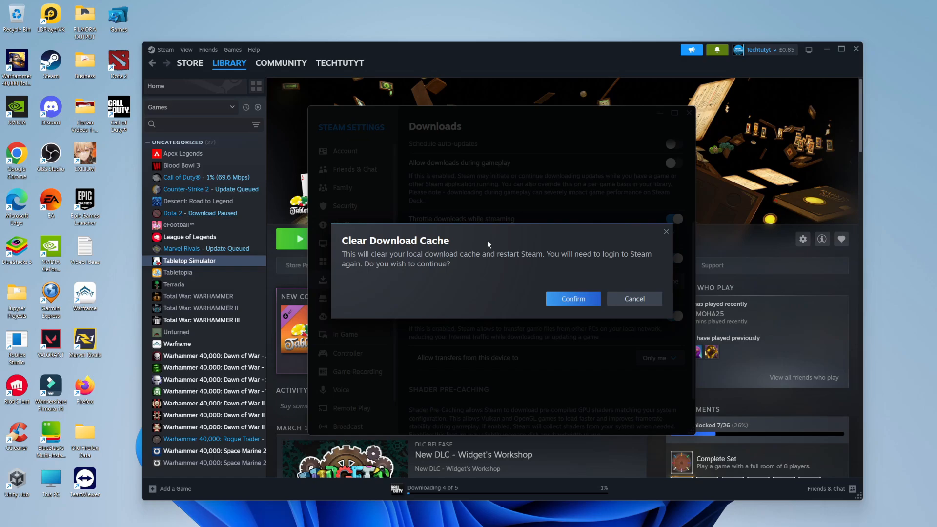
click(634, 299)
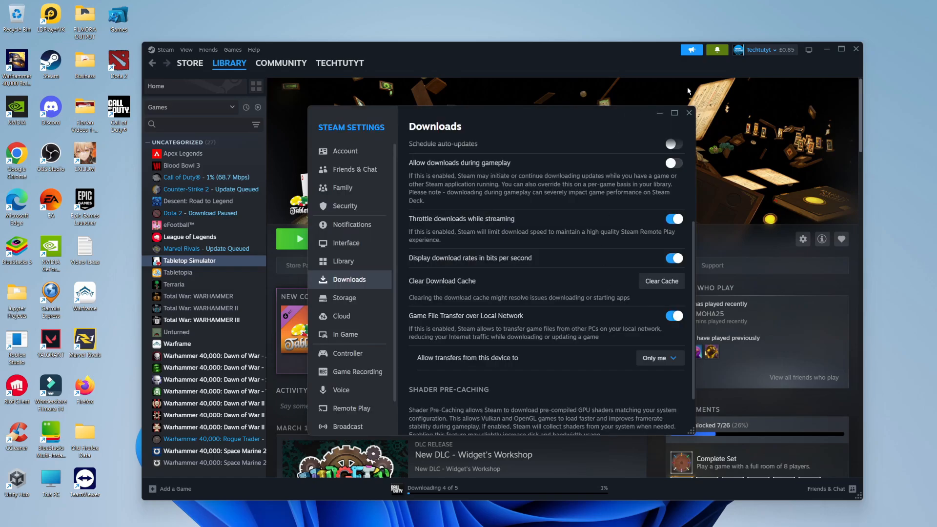
Close the Steam Settings window, returning to the Tabletop Simulator page.
click(688, 113)
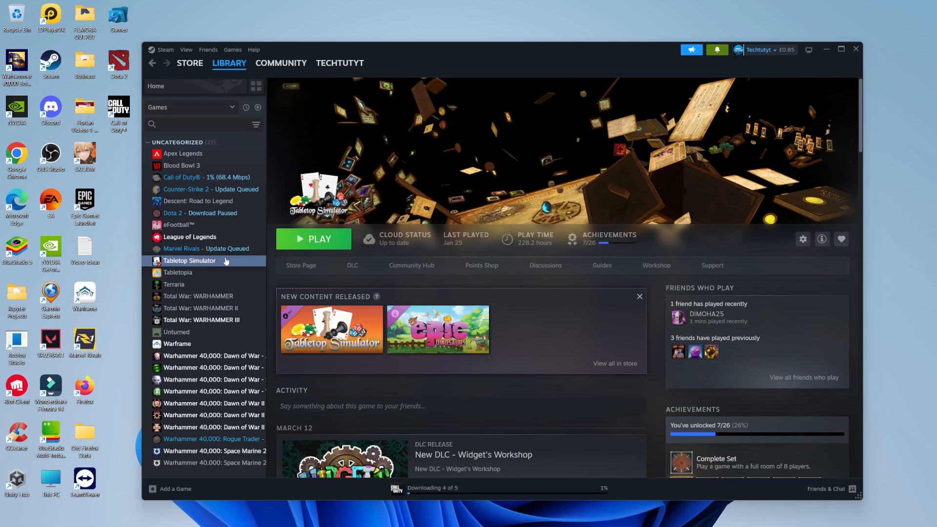
mouse_move(249, 266)
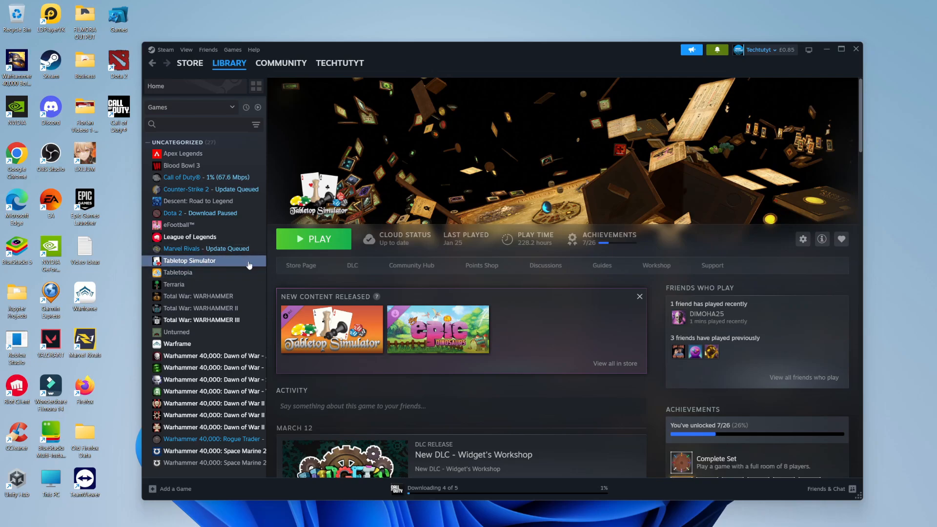
mouse_move(276, 273)
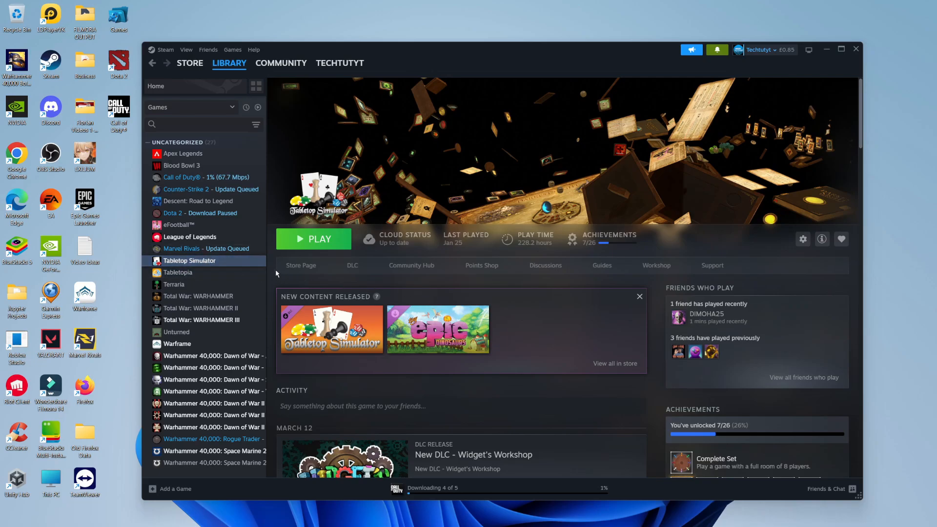
mouse_move(743, 71)
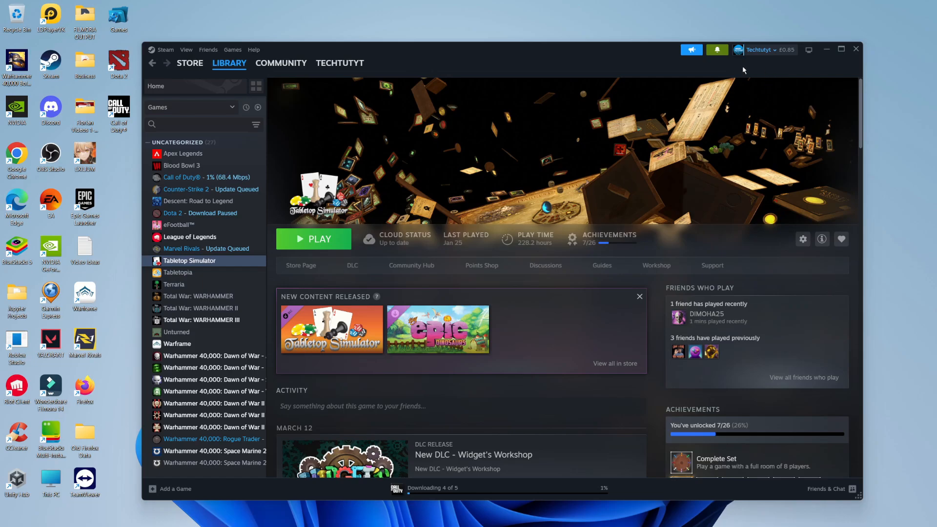
mouse_move(577, 150)
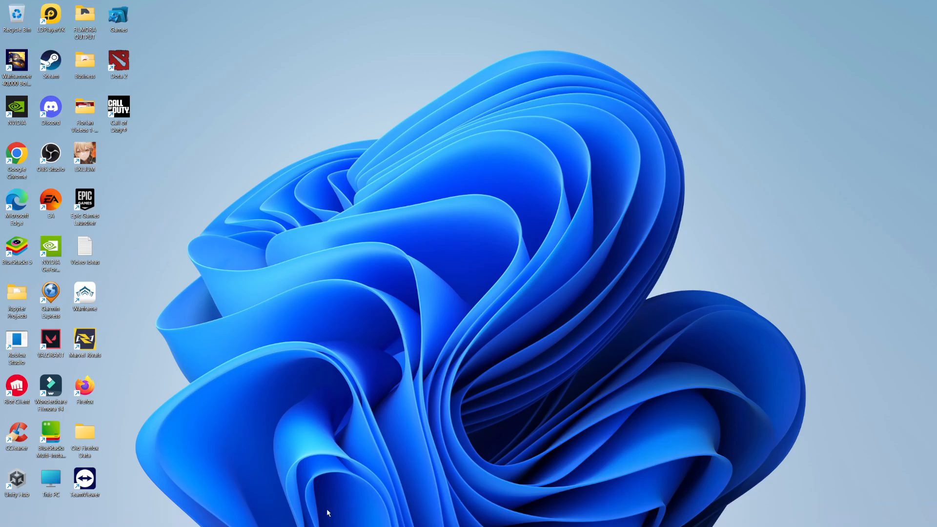
Search the Start menu for 'Device Manager' to open it.
click(315, 515)
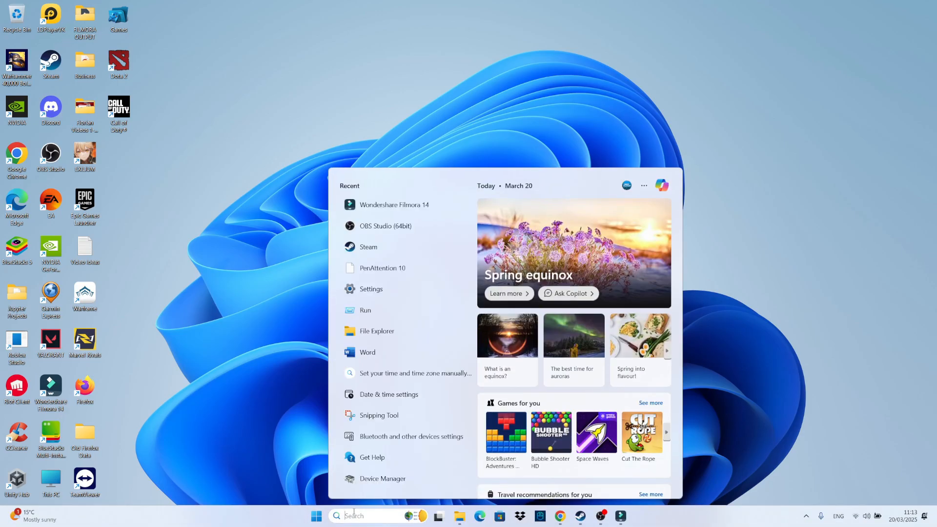
text(Device Manager)
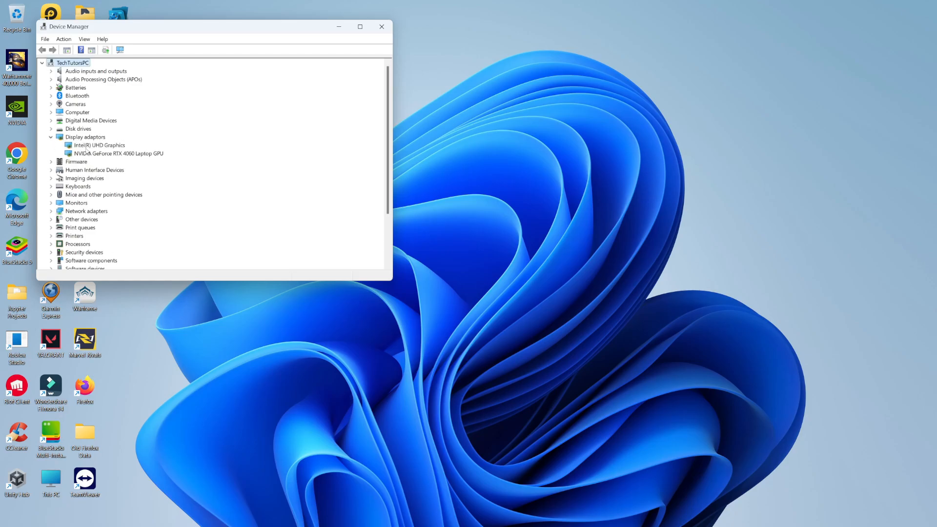
Run an automatic driver update for the NVIDIA GeForce RTX 4060 Laptop GPU, confirm best drivers installed, then close Device Manager.
click(116, 153)
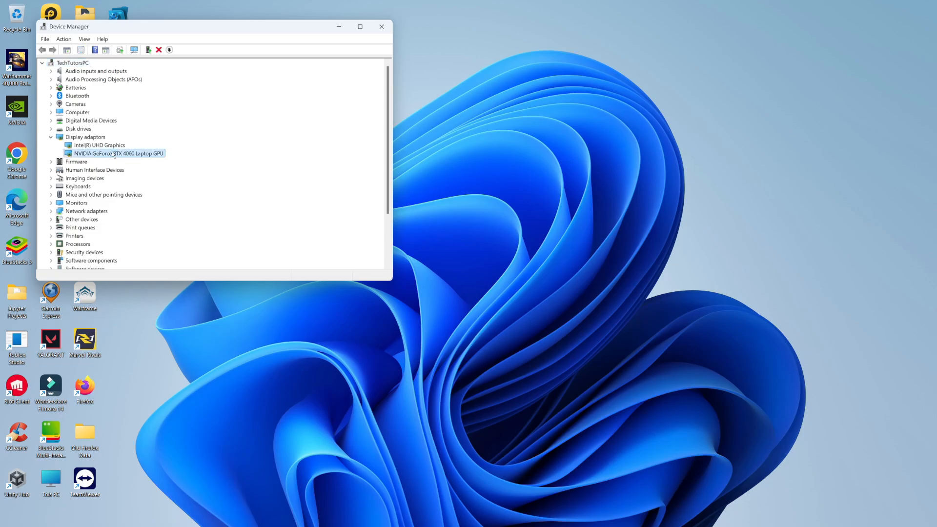
right_click(115, 153)
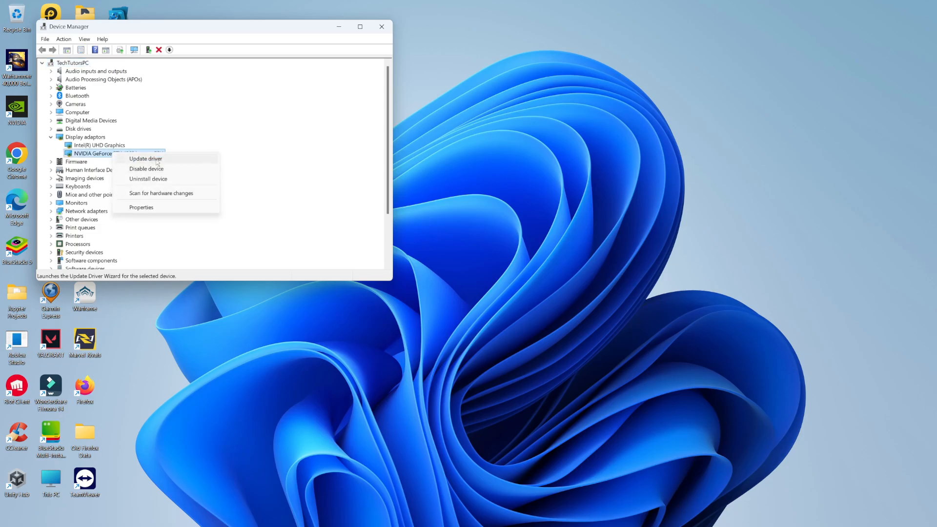
click(144, 158)
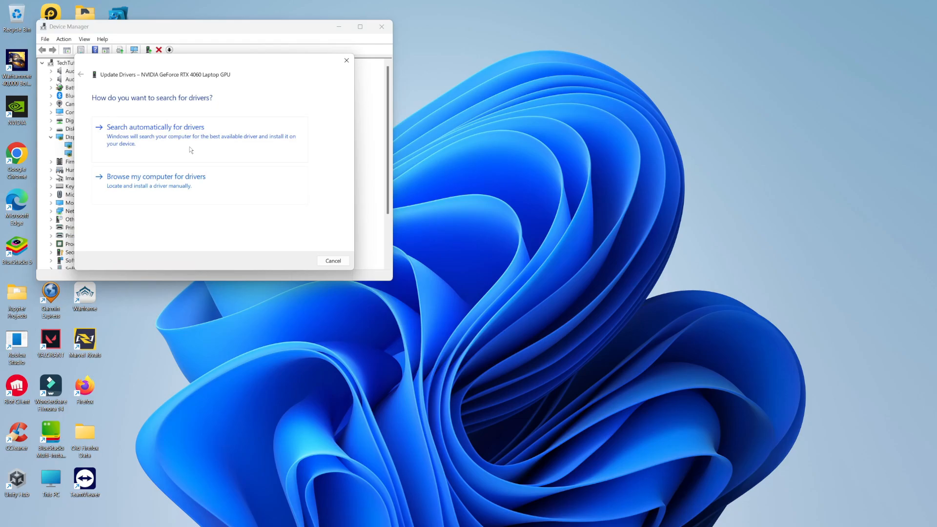
click(155, 127)
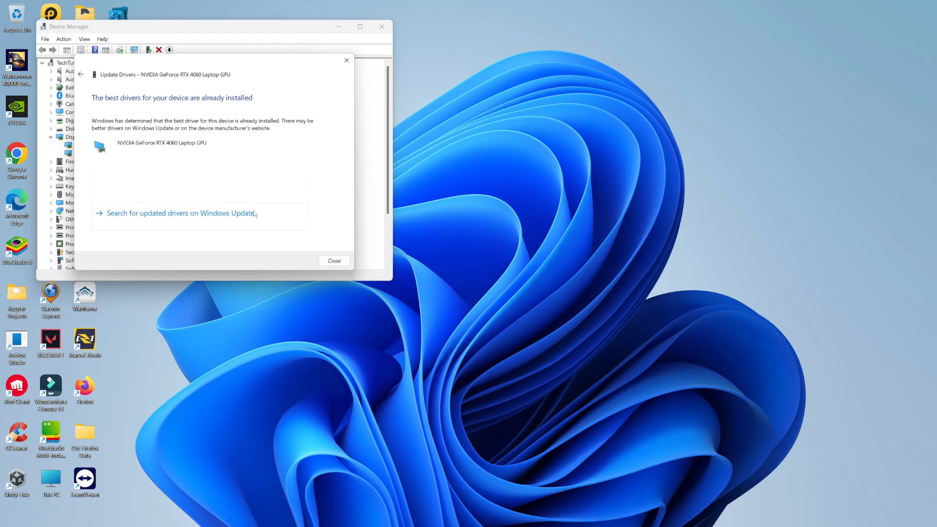
click(334, 261)
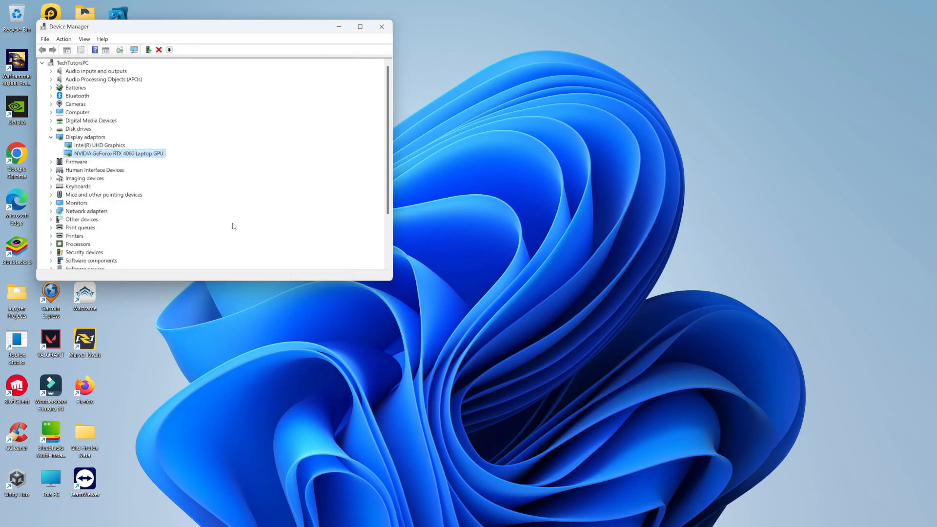
mouse_move(100, 182)
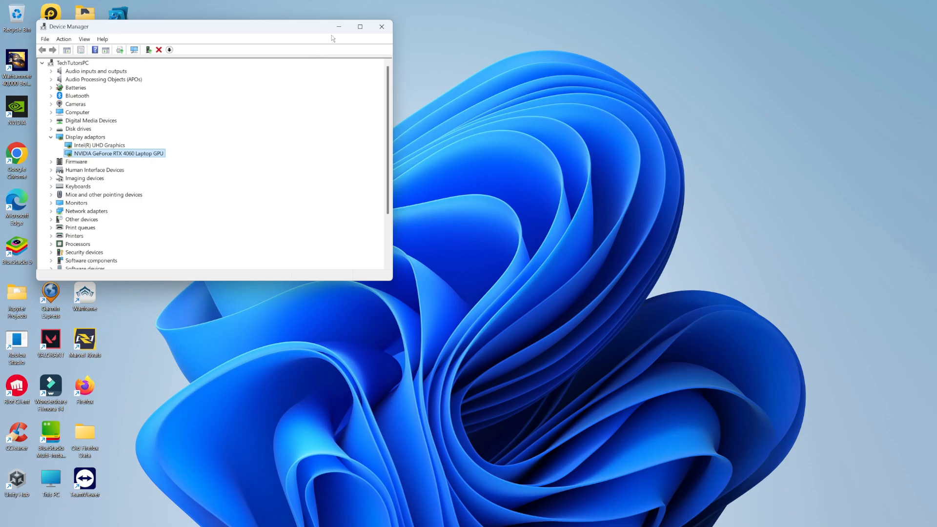
click(382, 27)
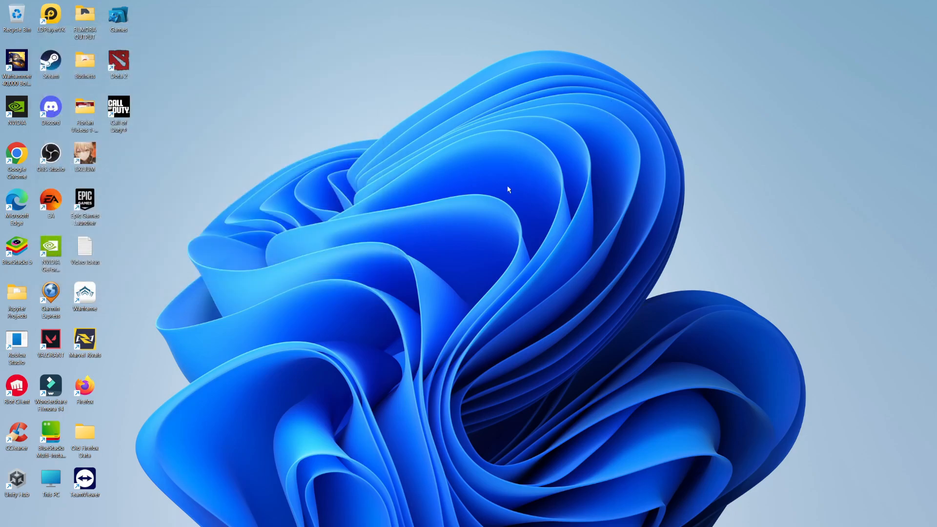
mouse_move(555, 480)
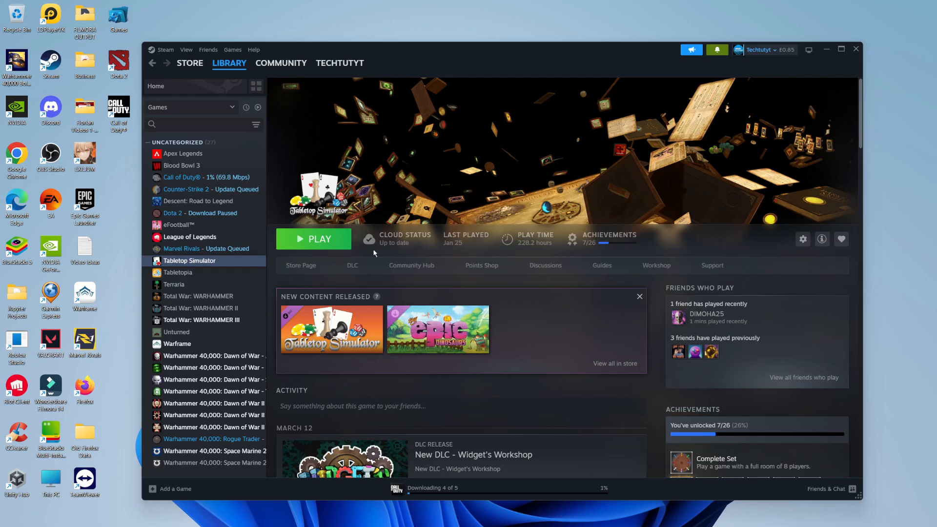
mouse_move(251, 277)
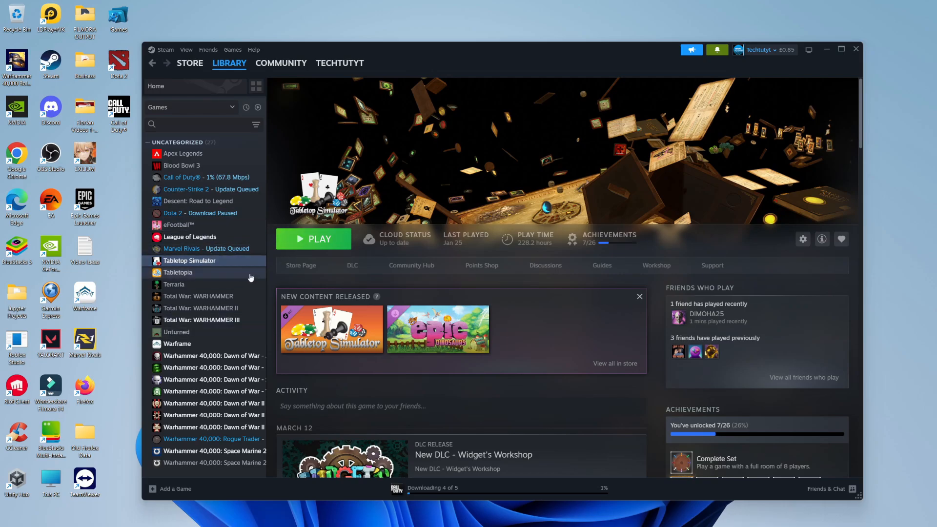
mouse_move(201, 268)
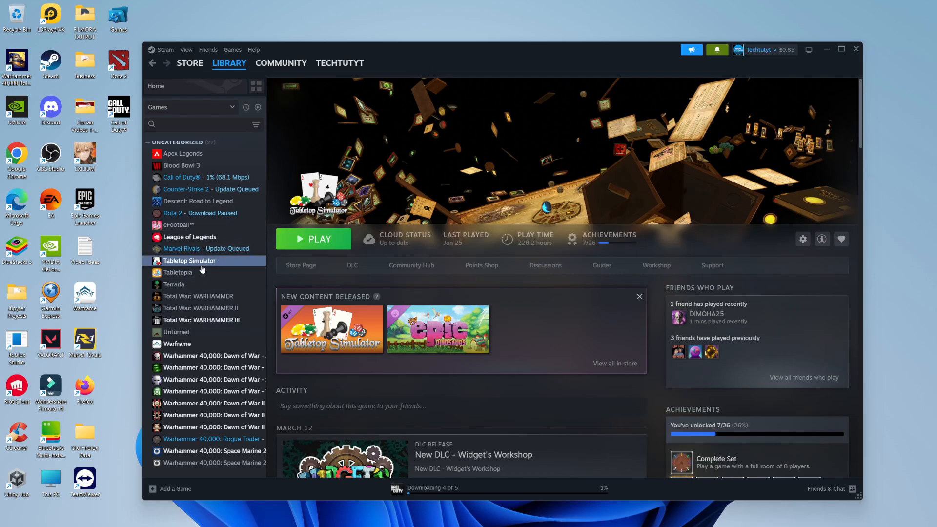
mouse_move(193, 259)
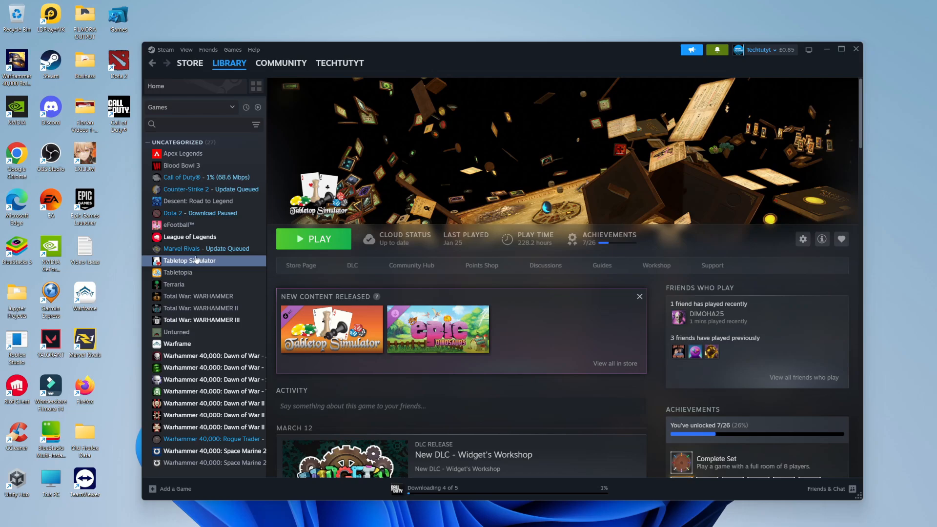
mouse_move(226, 308)
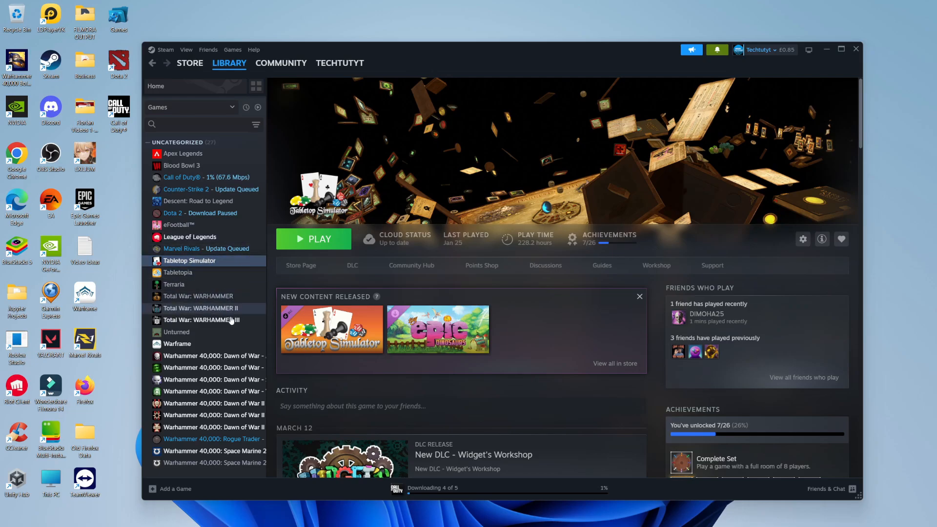
Select Total War: WARHAMMER III and bring up its right-click options to locate Uninstall.
click(217, 320)
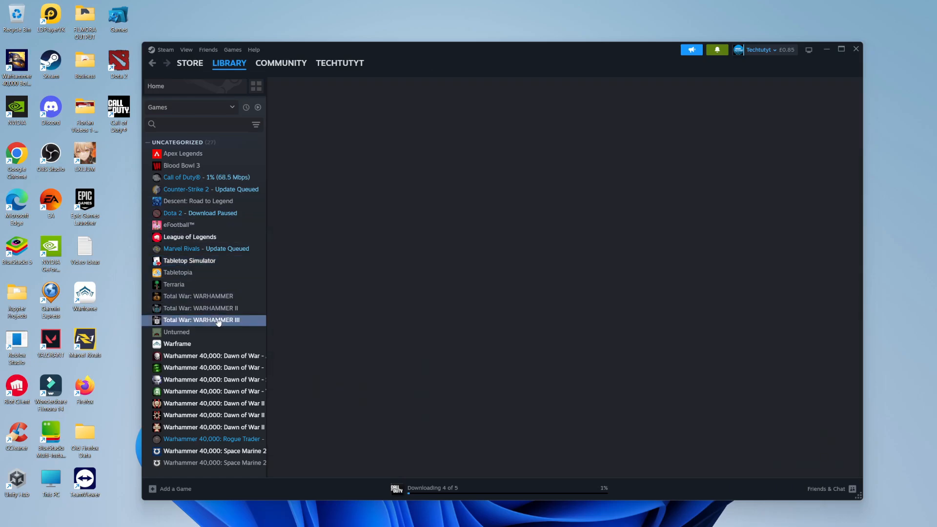
right_click(218, 319)
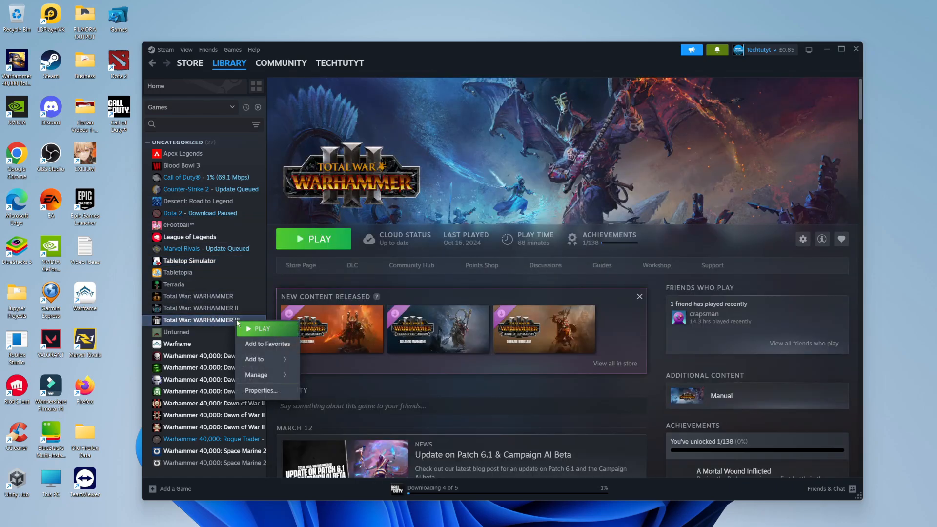
mouse_move(267, 375)
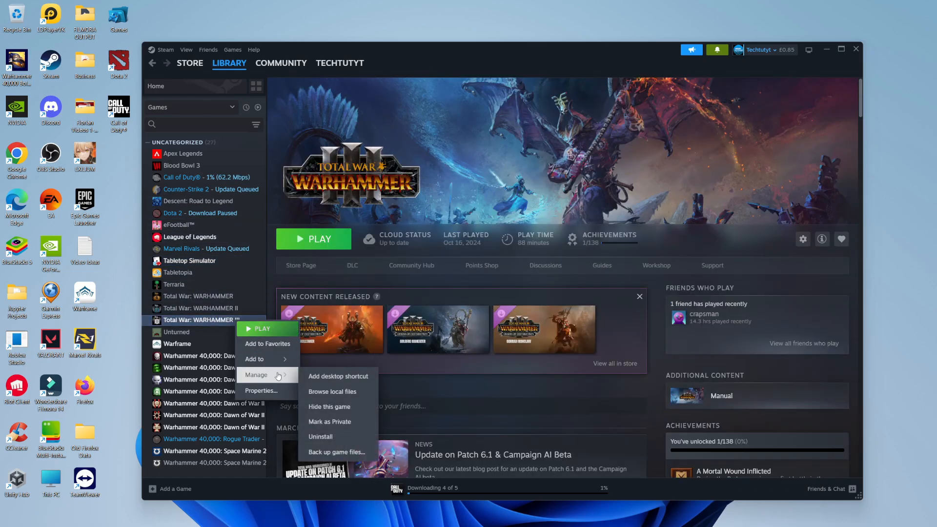
mouse_move(320, 436)
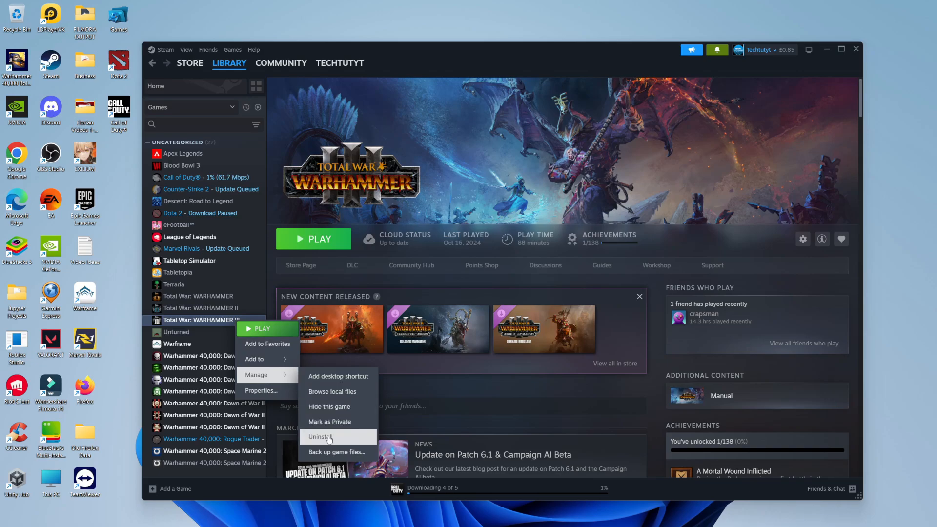
mouse_move(342, 436)
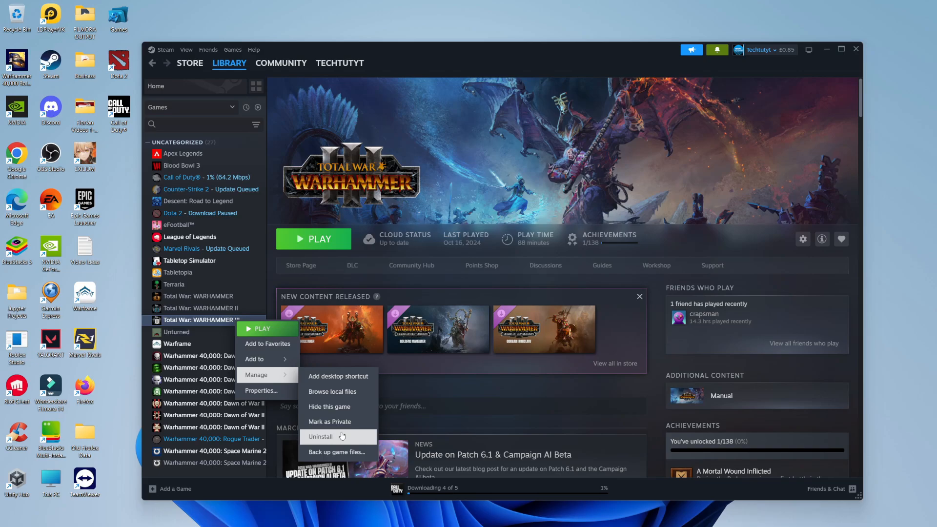
mouse_move(442, 306)
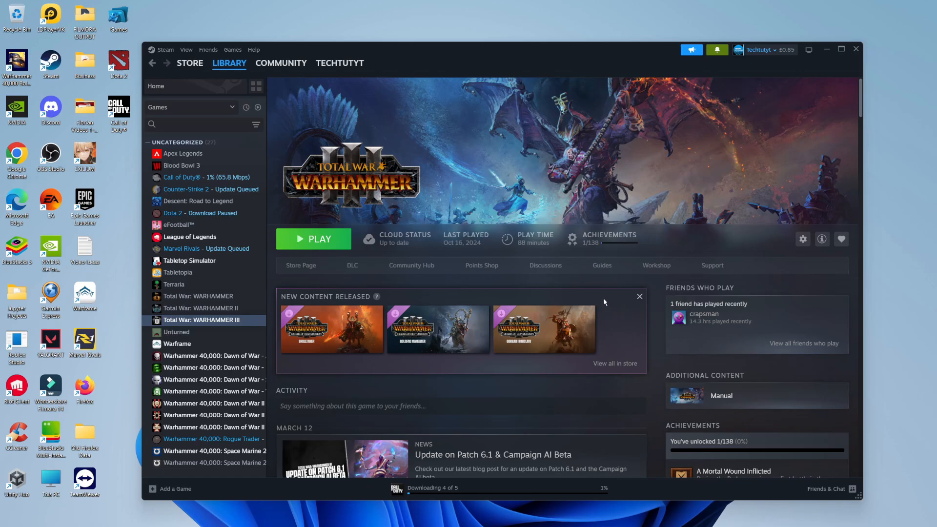
mouse_move(618, 284)
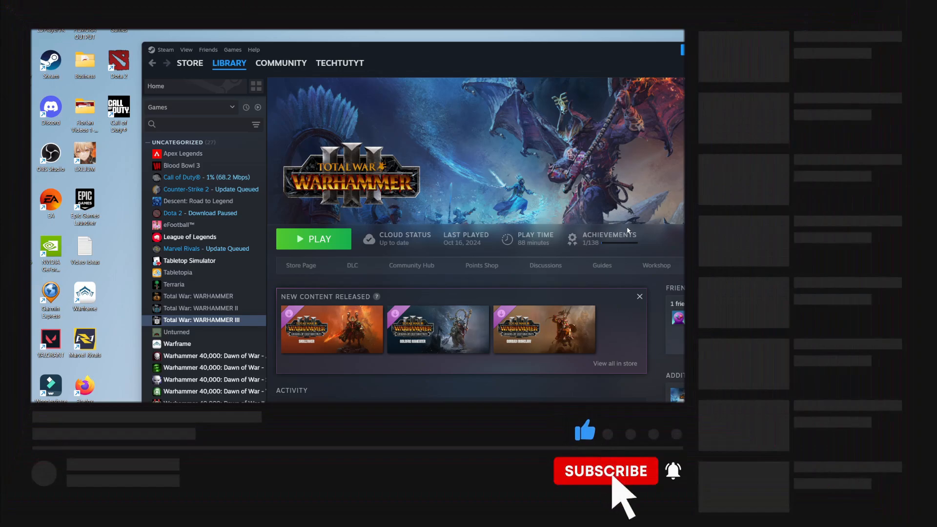
click(605, 471)
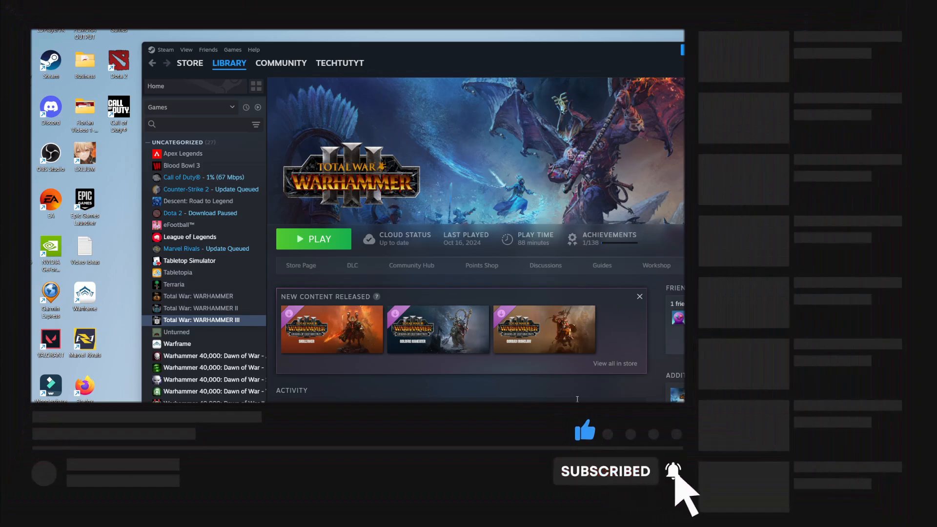